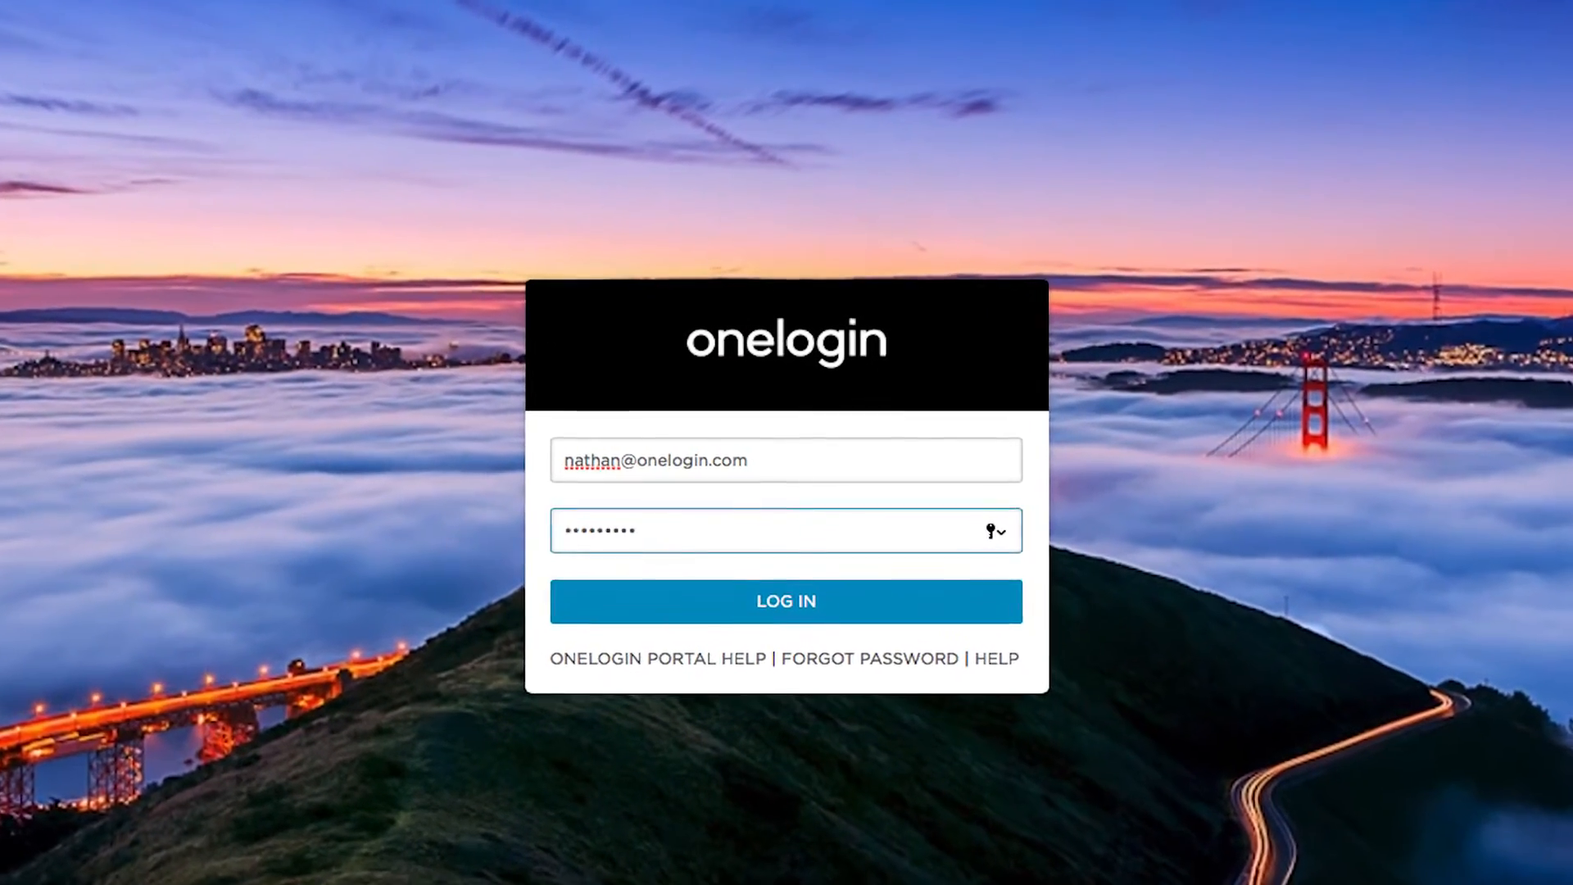
Sign in to the OneLogin admin portal and land on App Home
click(785, 628)
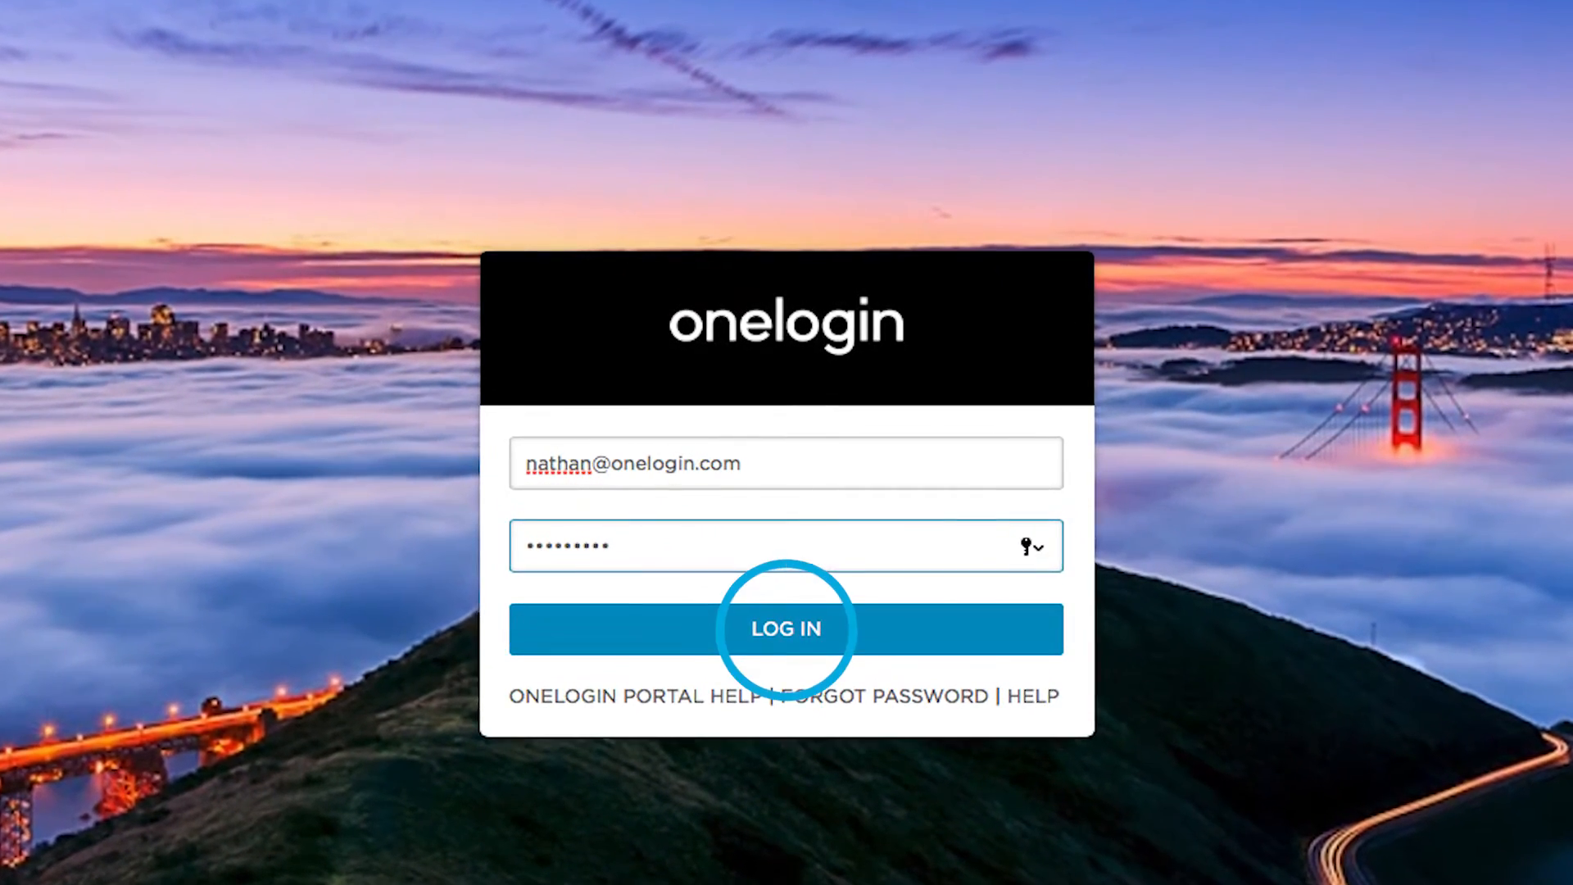
click(784, 629)
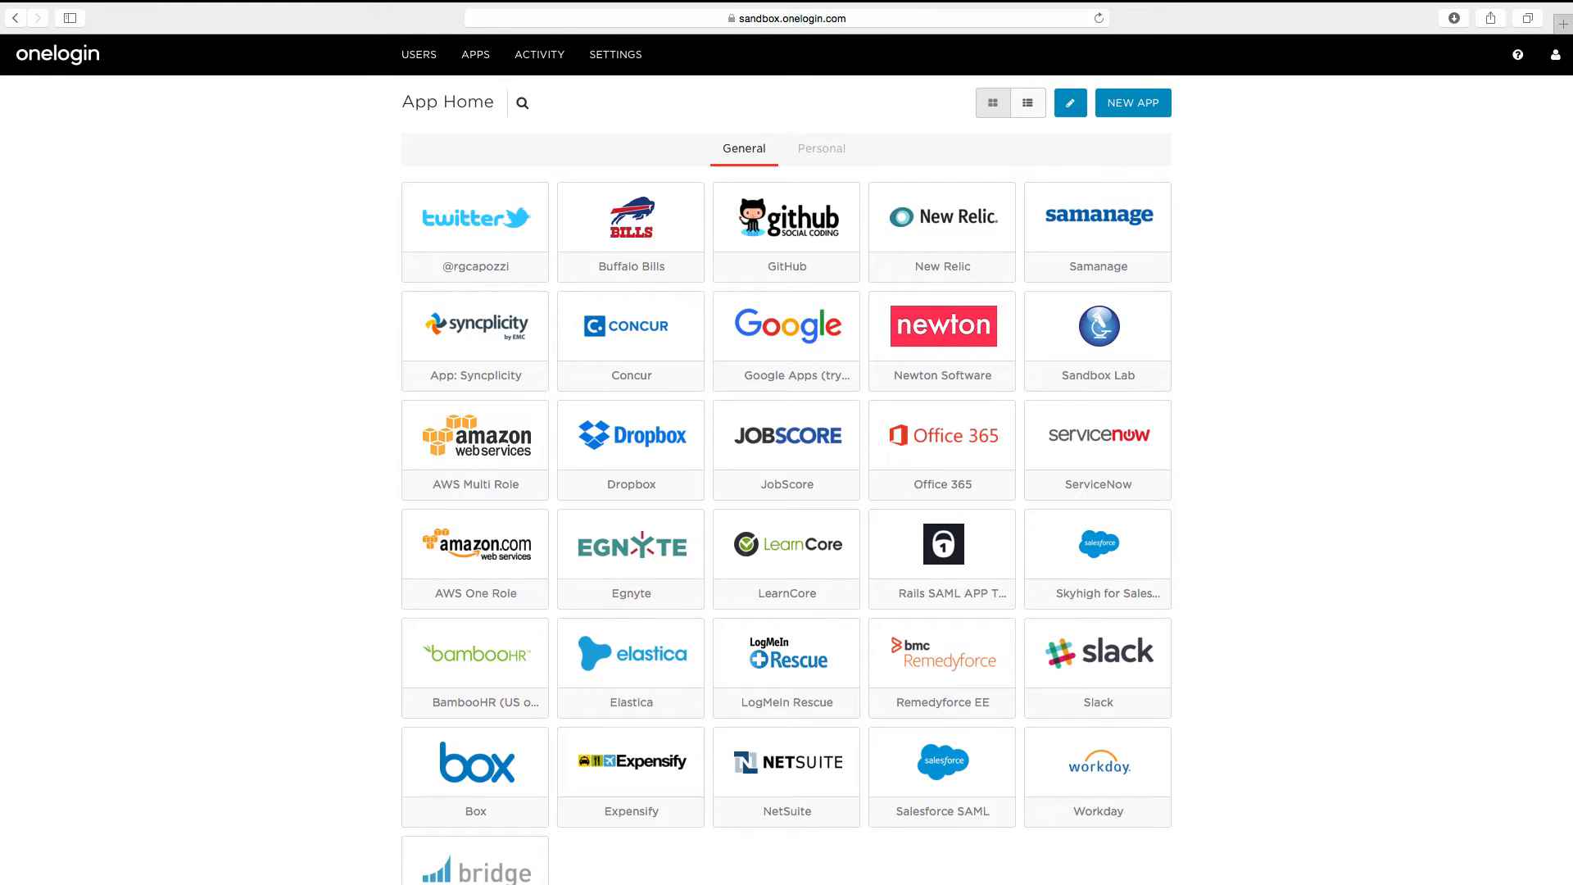
click(1098, 650)
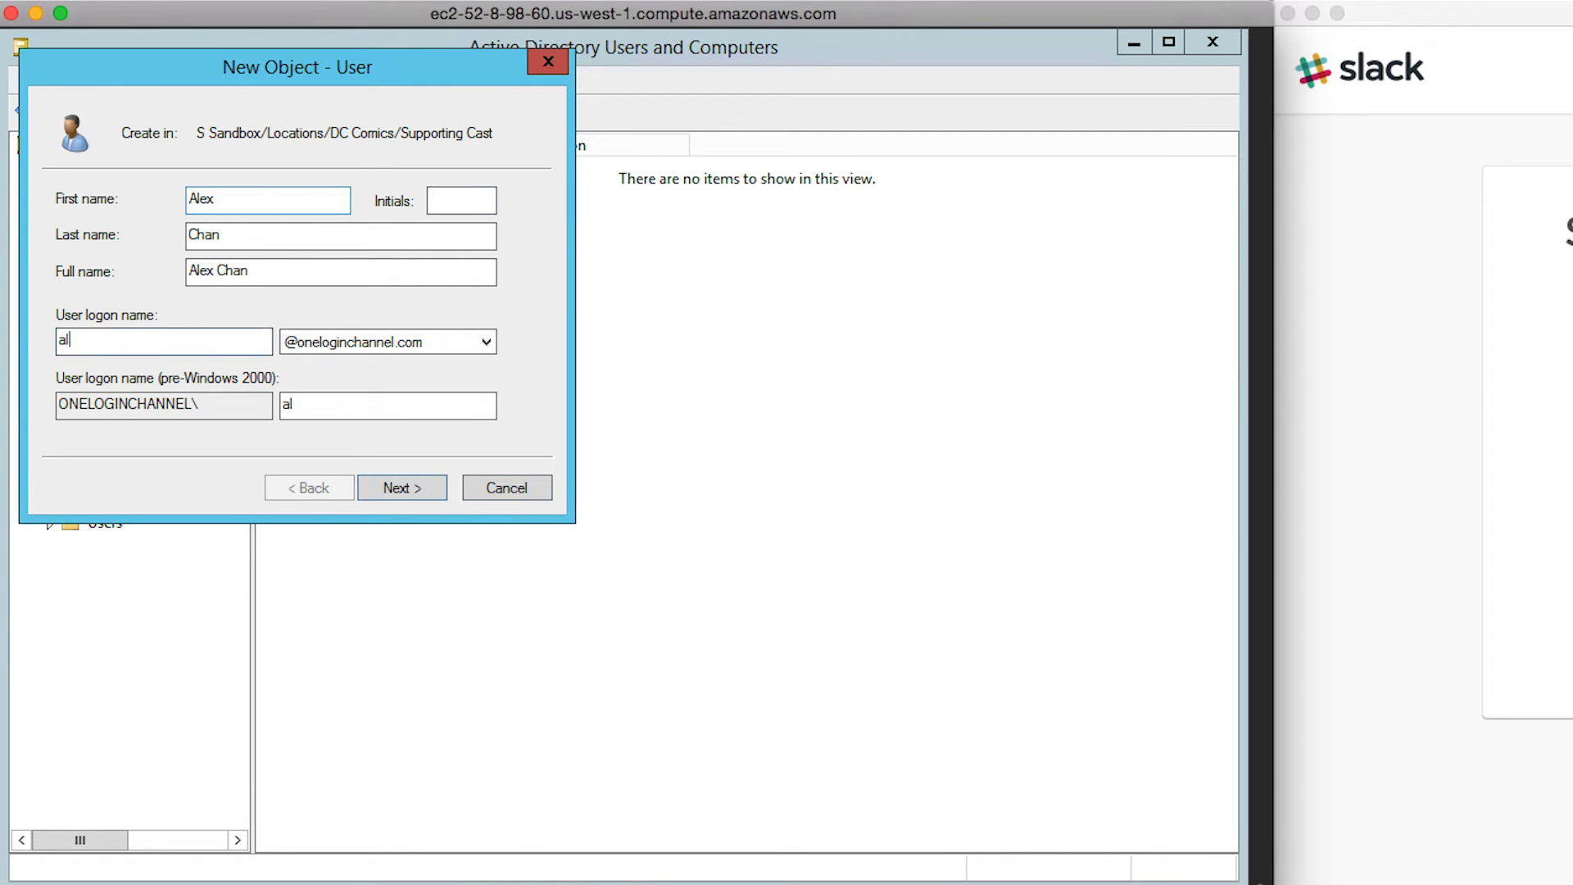
click(401, 488)
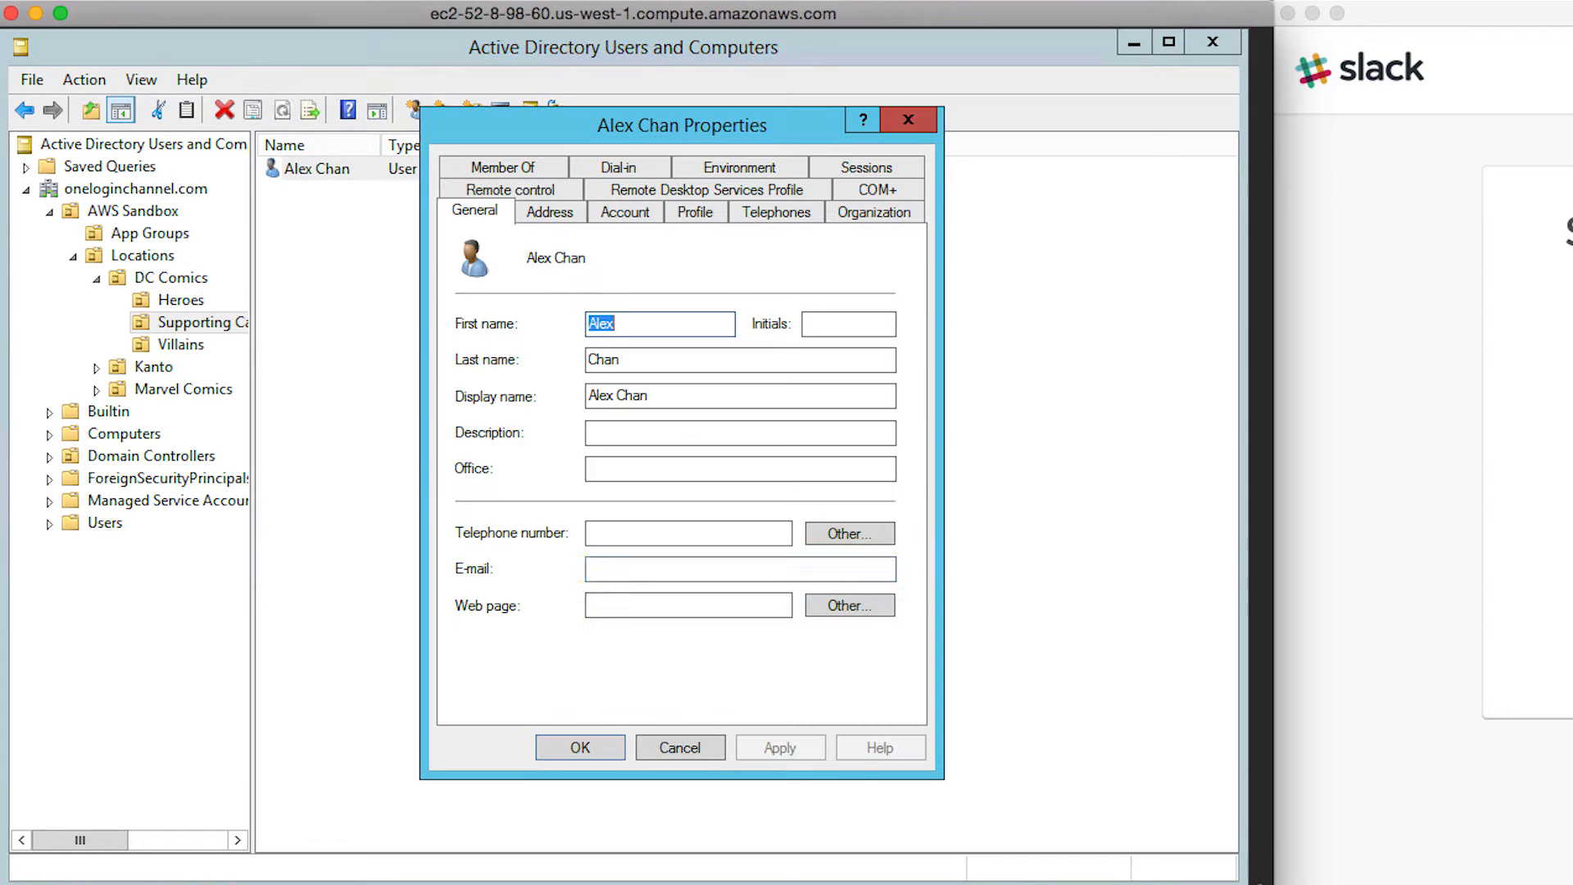
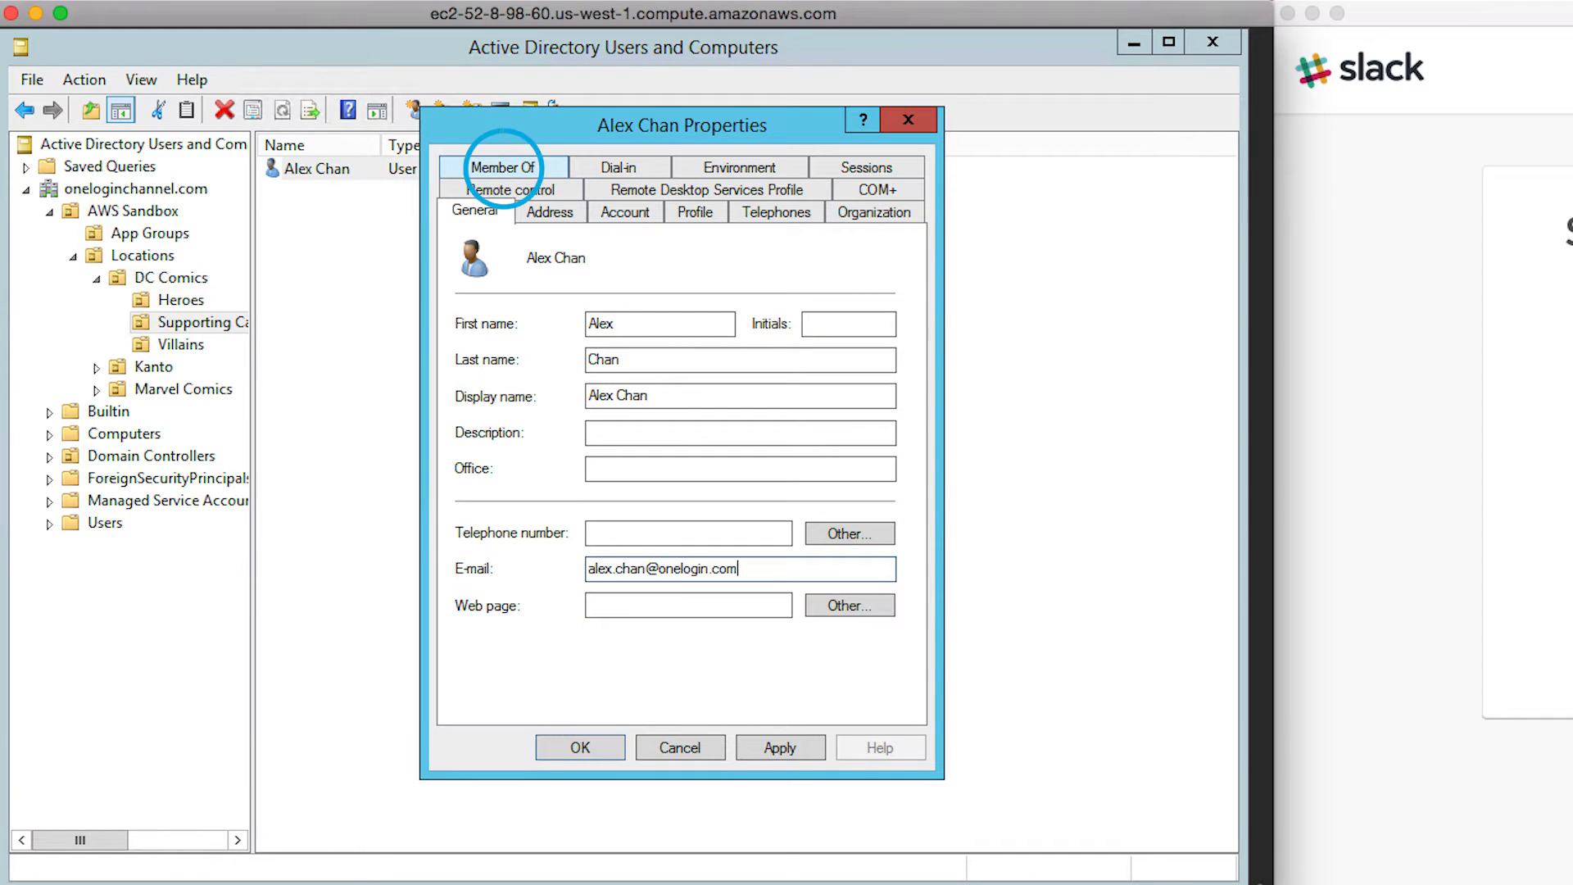
click(502, 167)
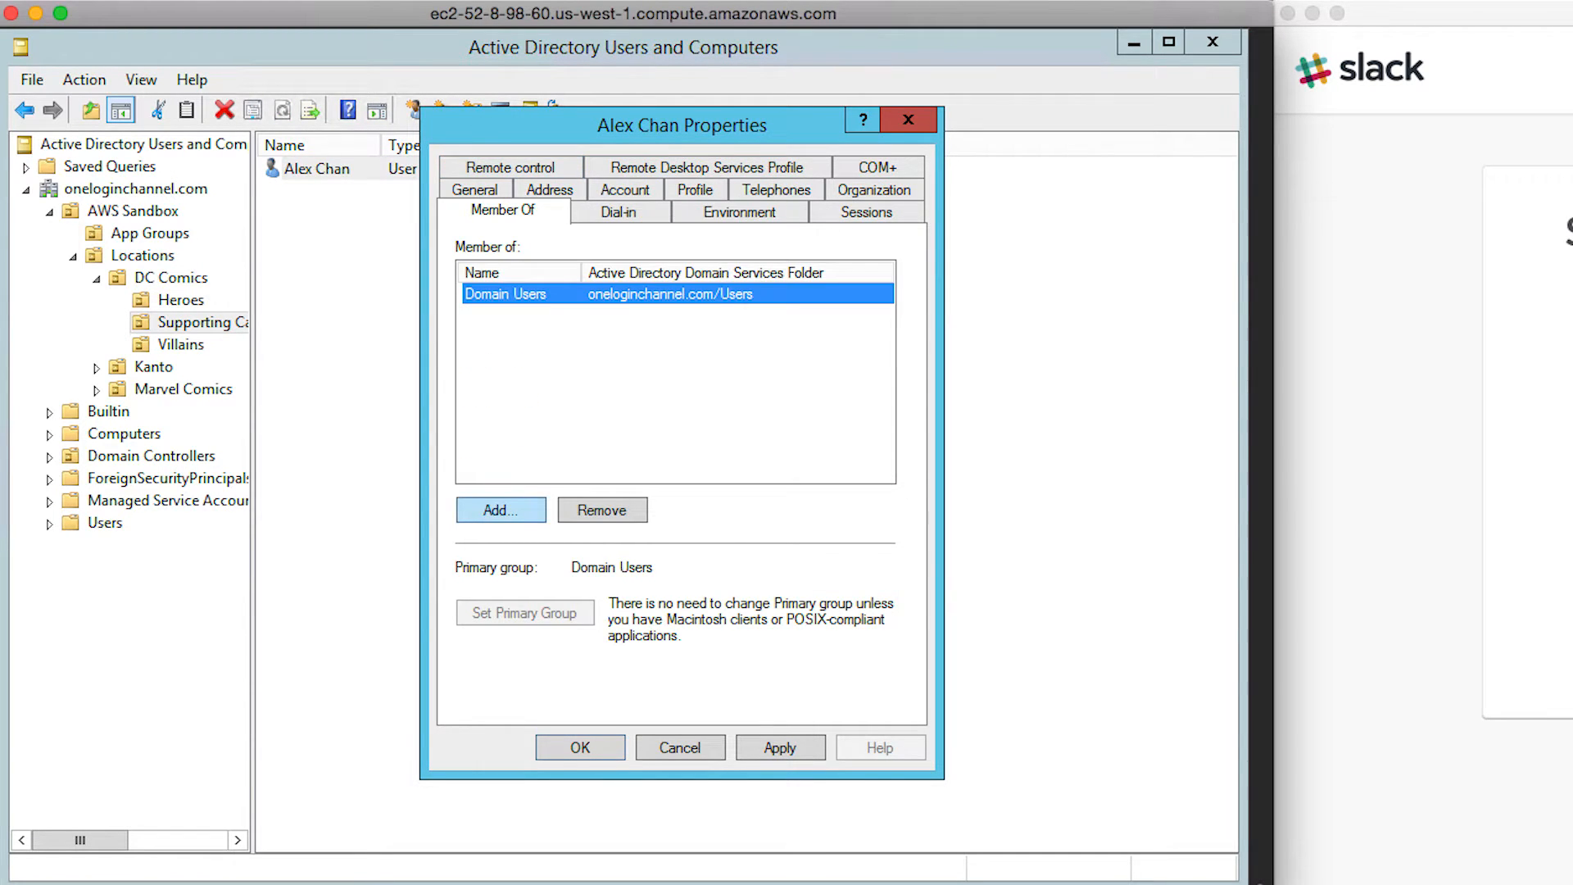
click(500, 510)
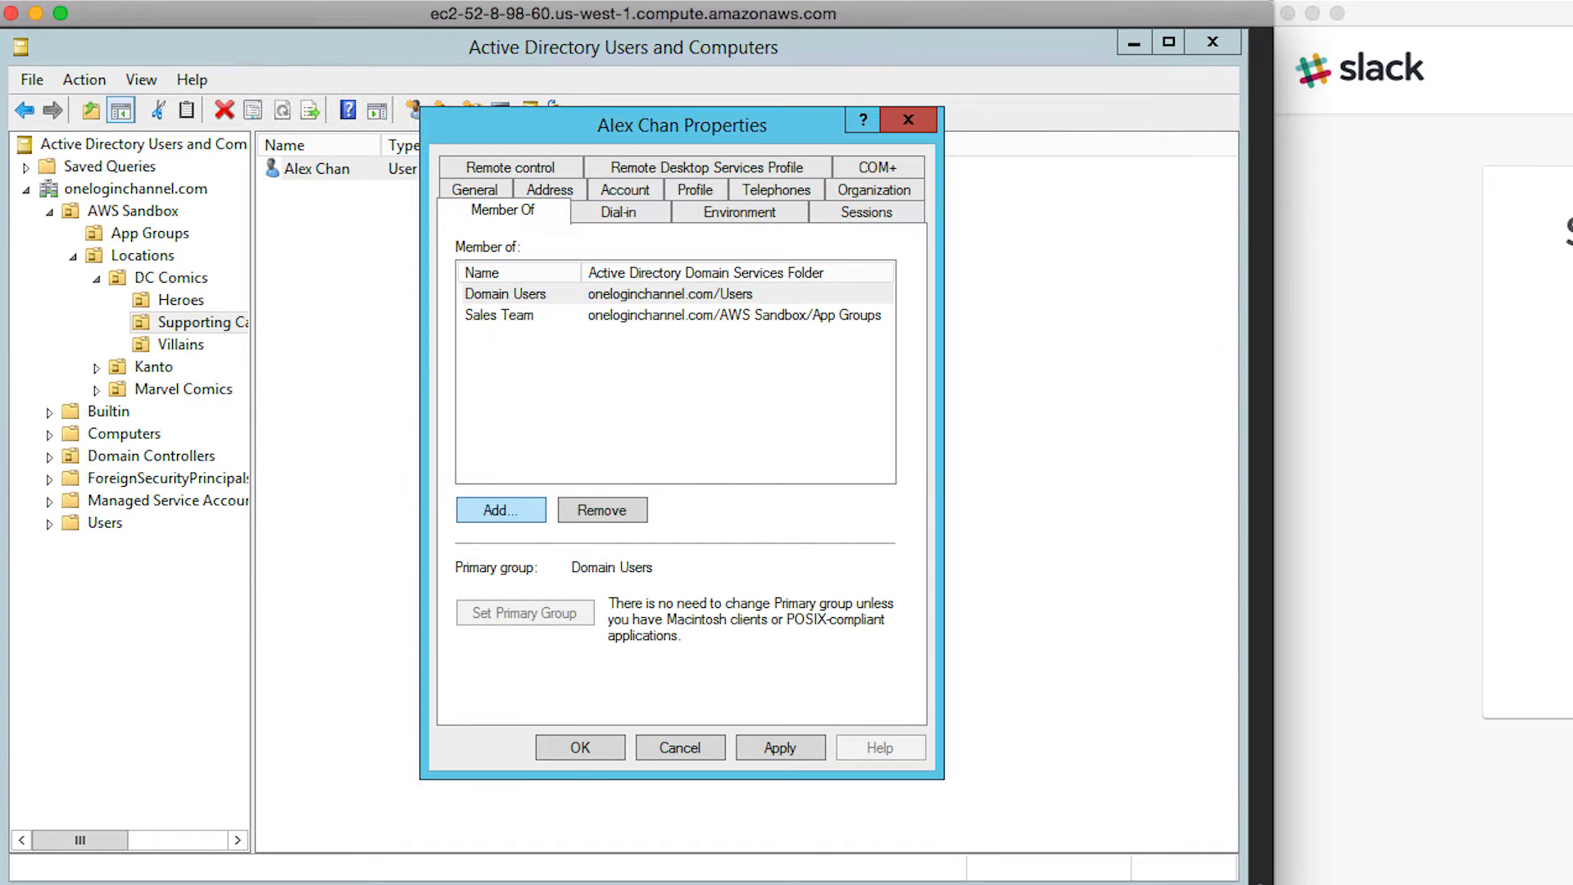
click(498, 314)
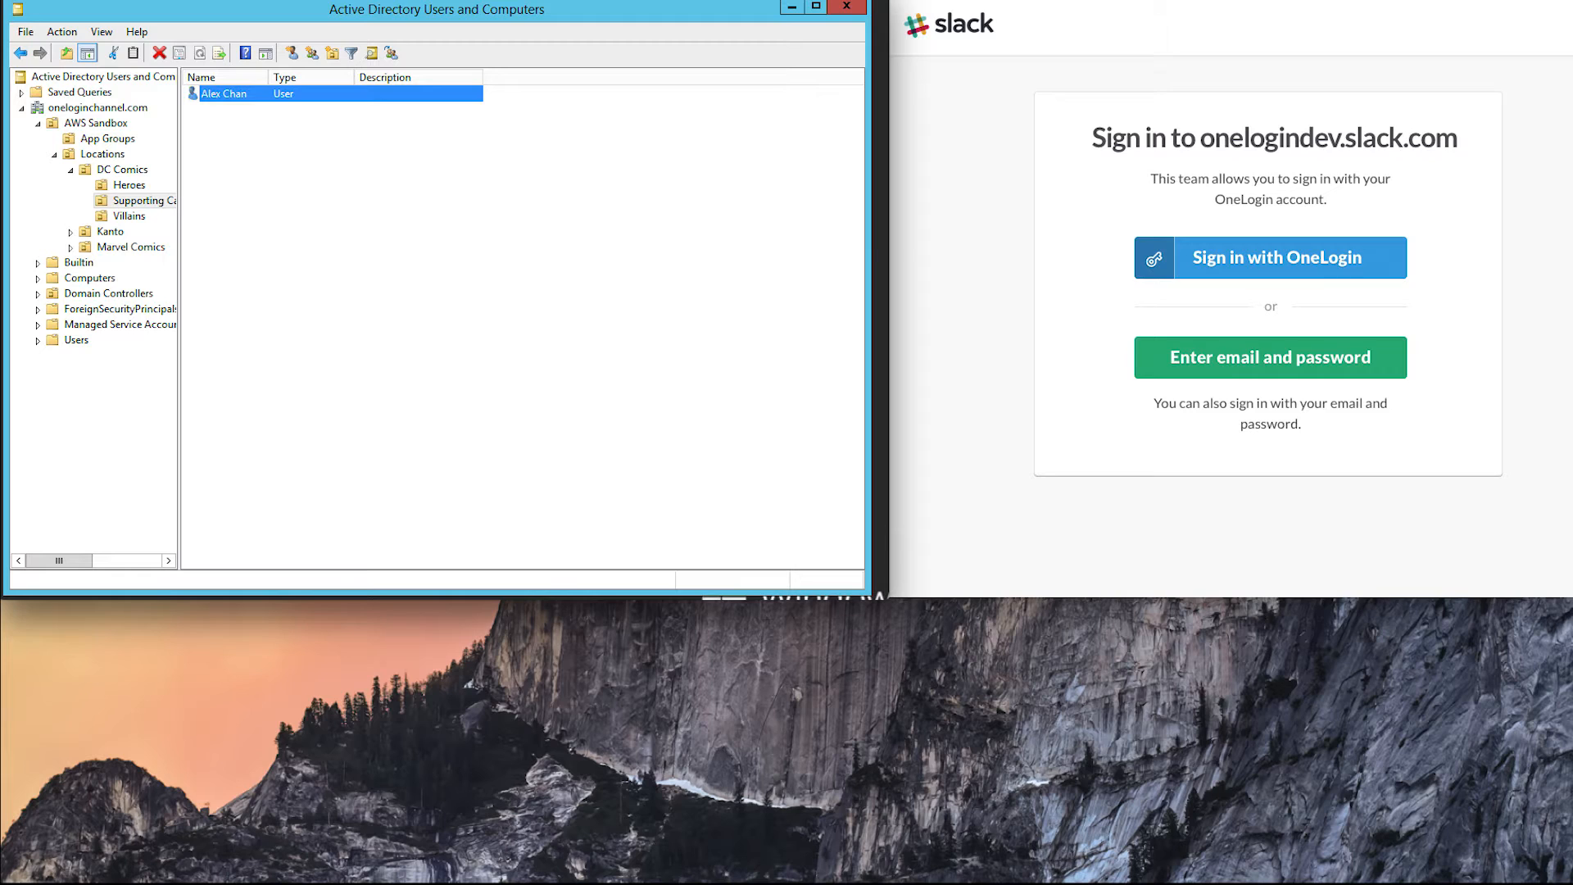
Switch to the OneLogin portal and reveal its user management options
click(418, 13)
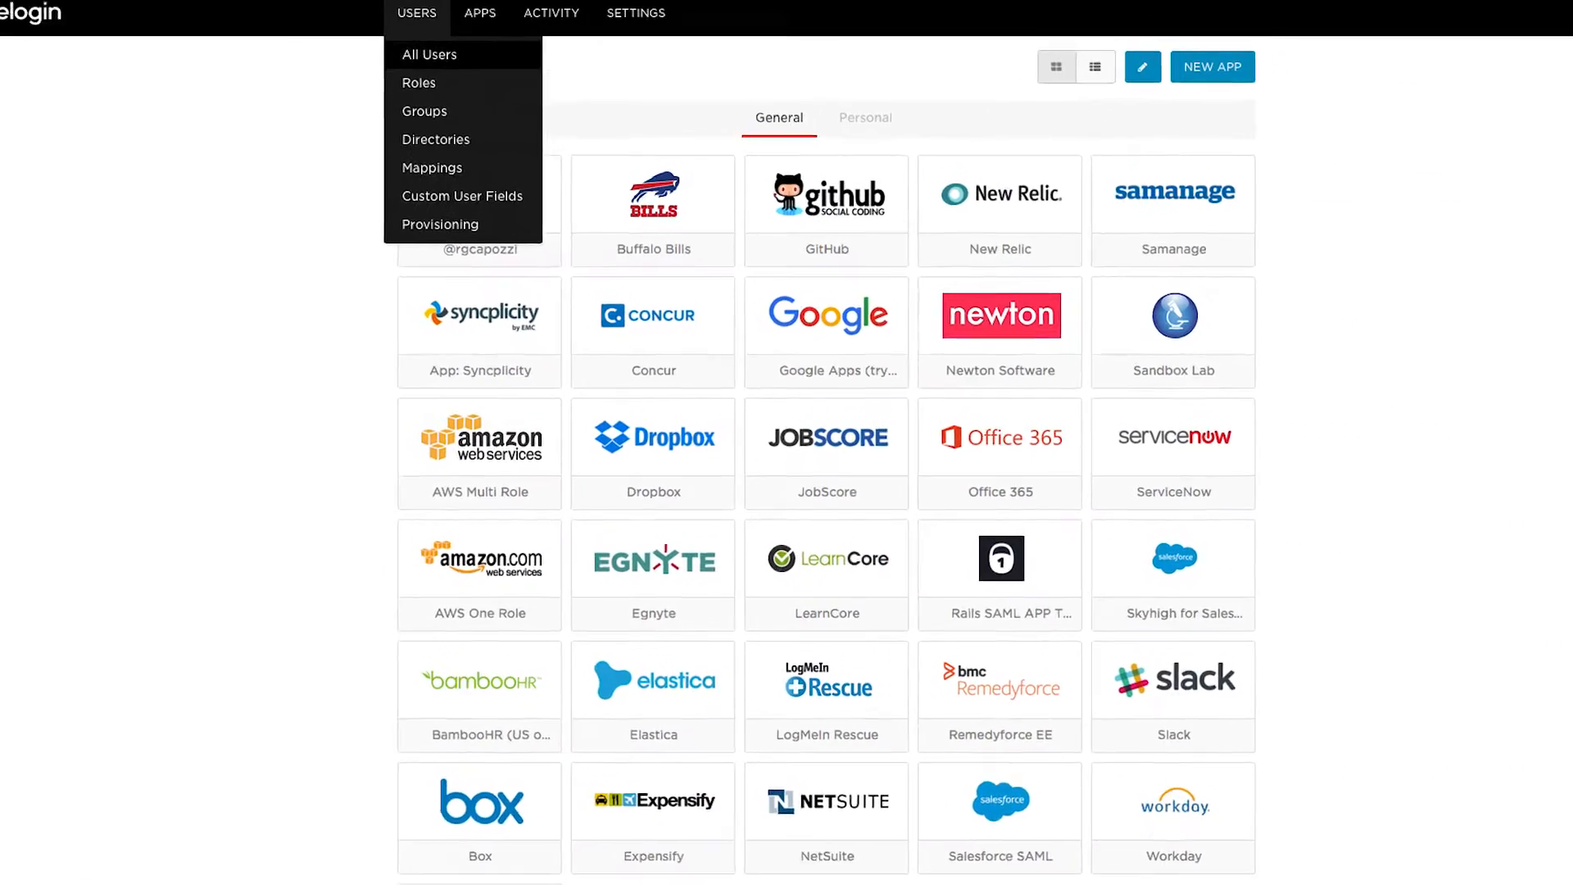
click(429, 54)
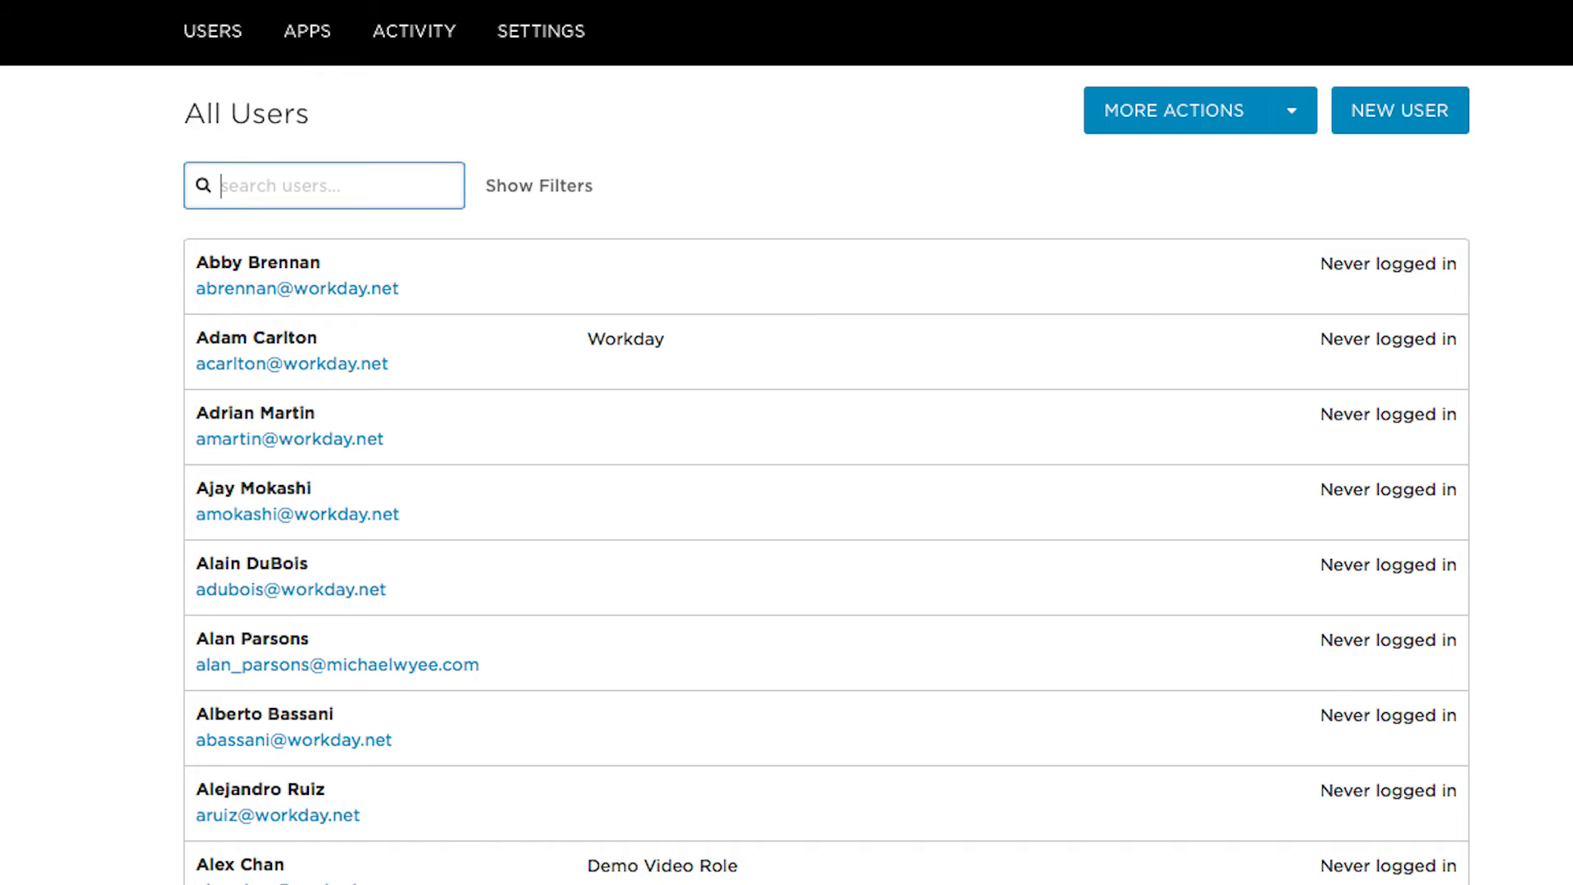
text(alex)
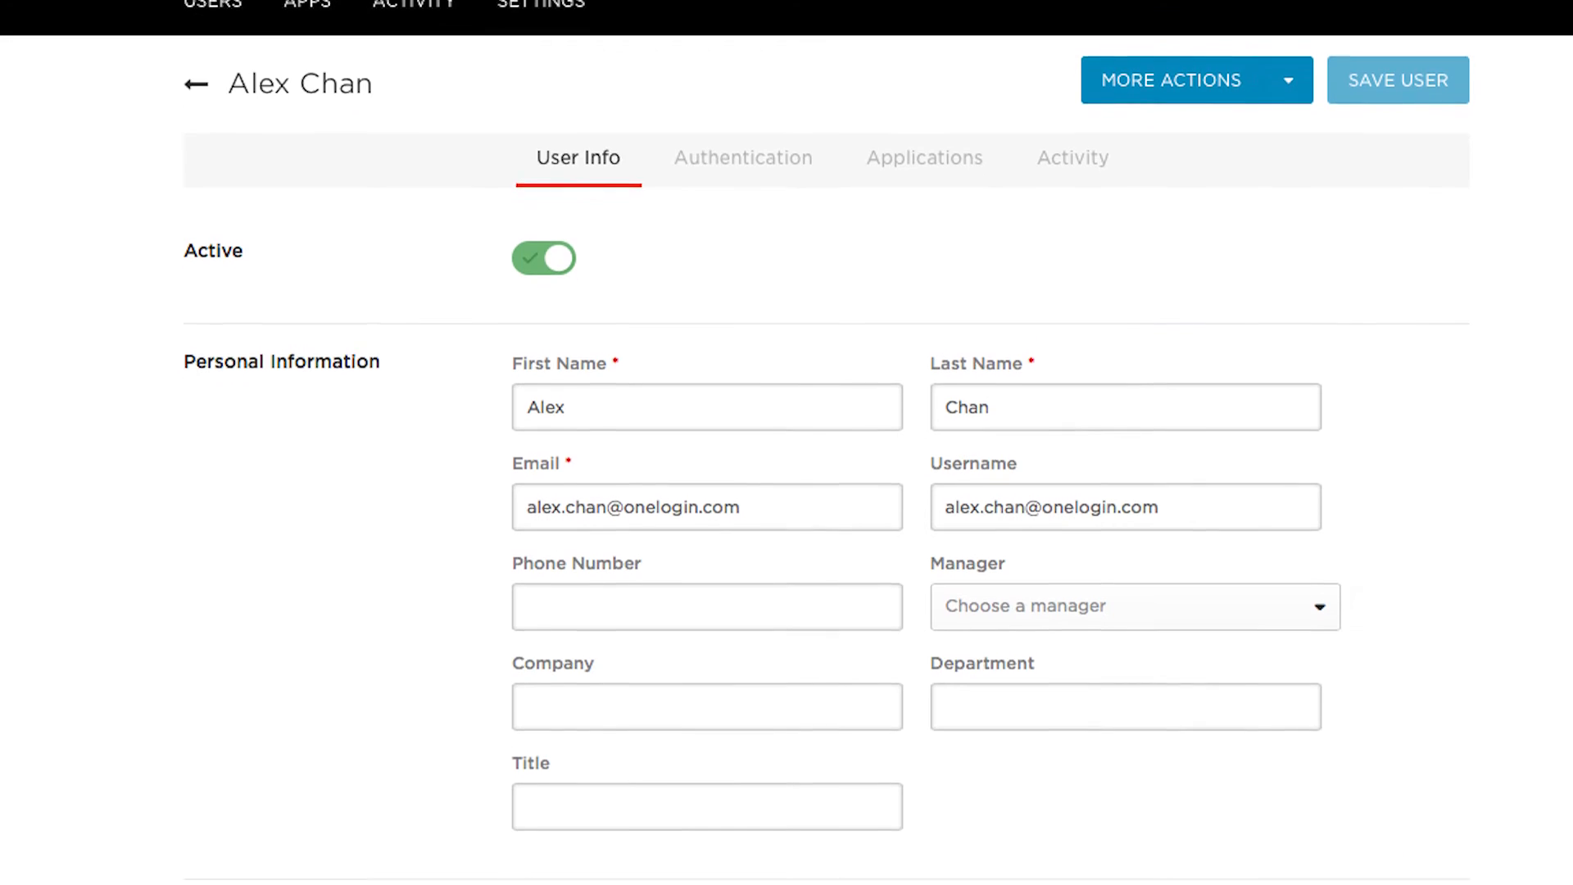
click(922, 158)
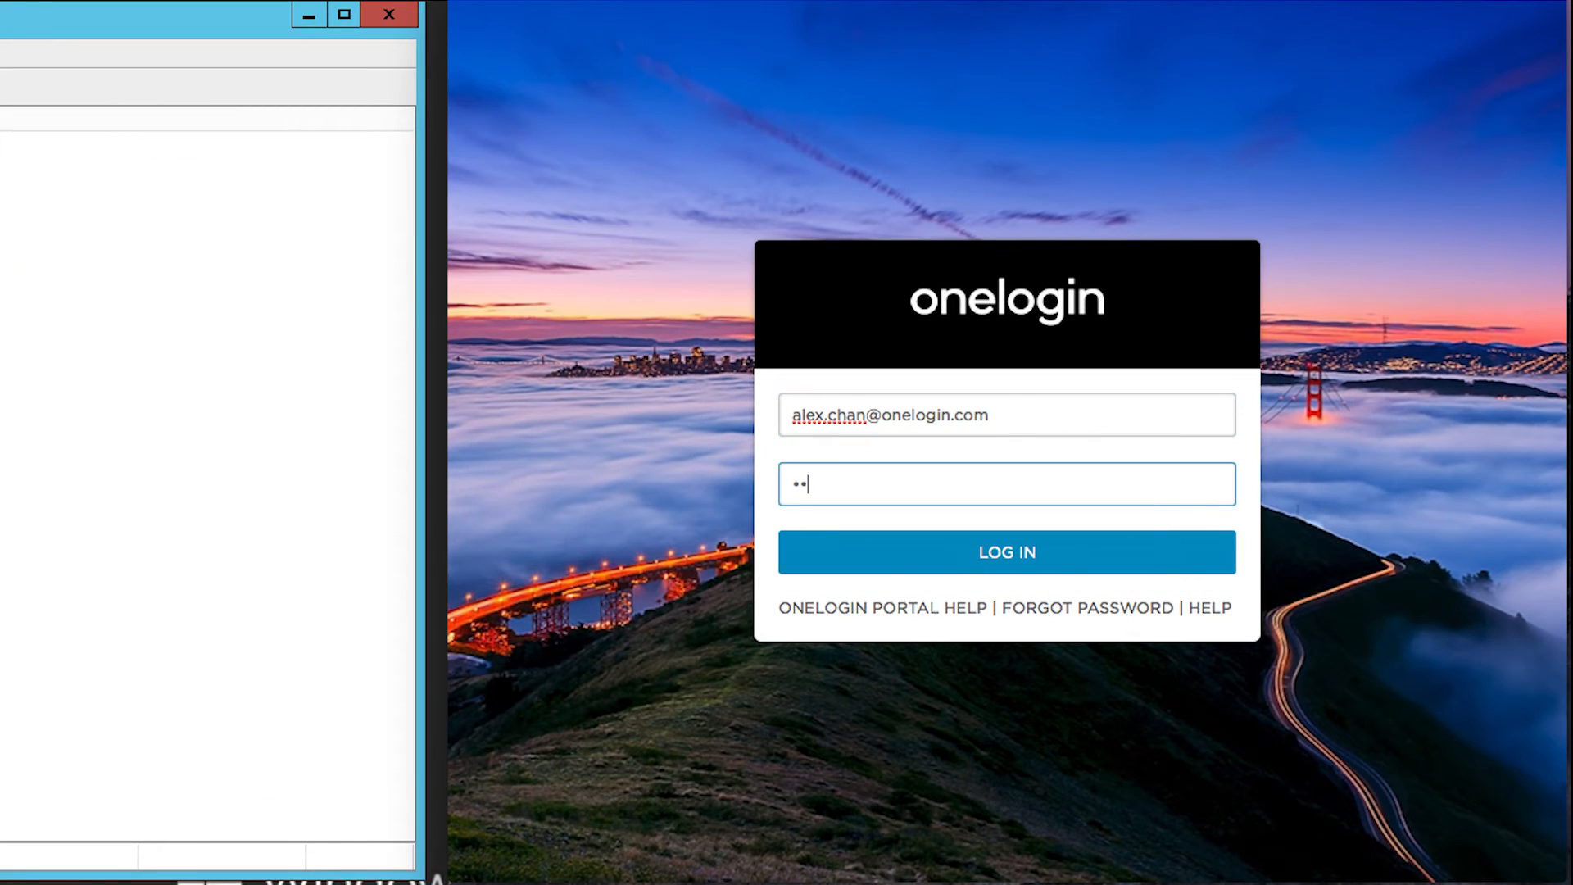
click(1004, 552)
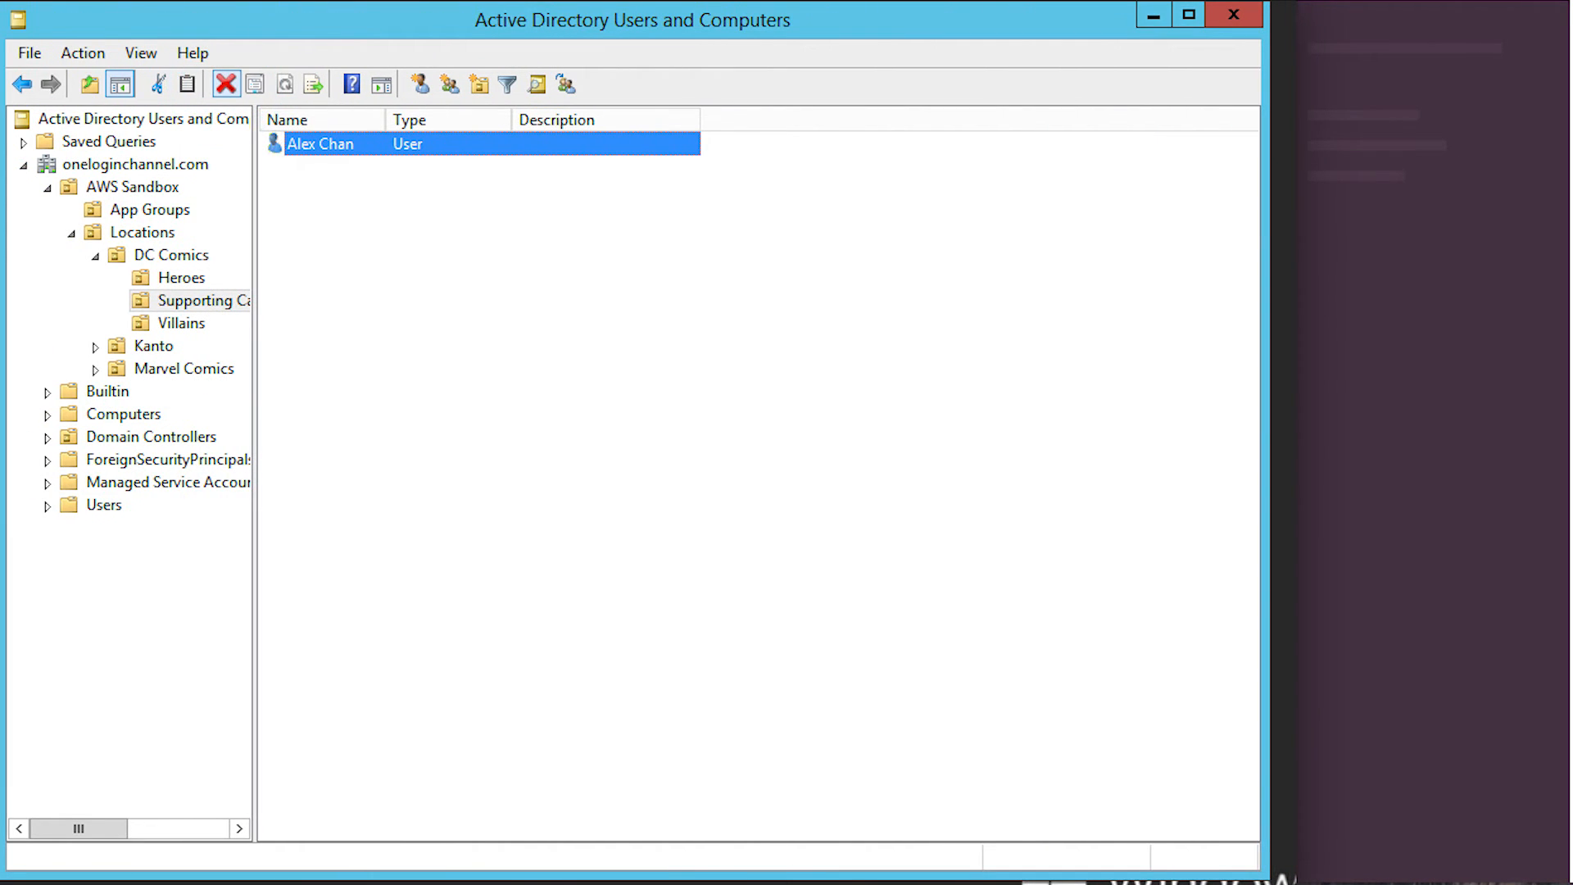
click(224, 83)
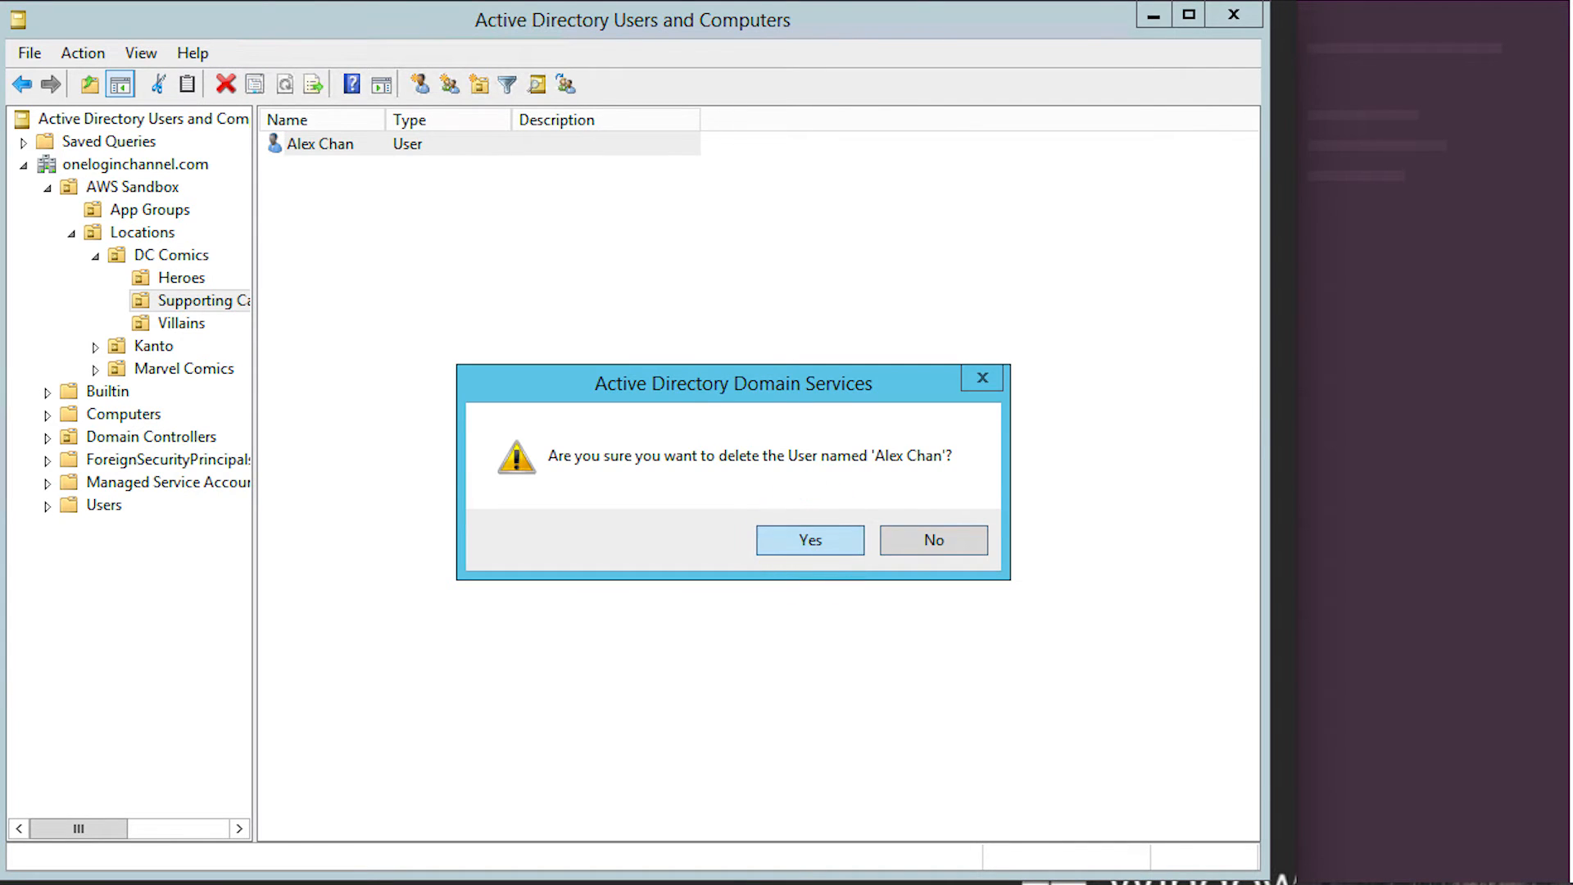
click(809, 539)
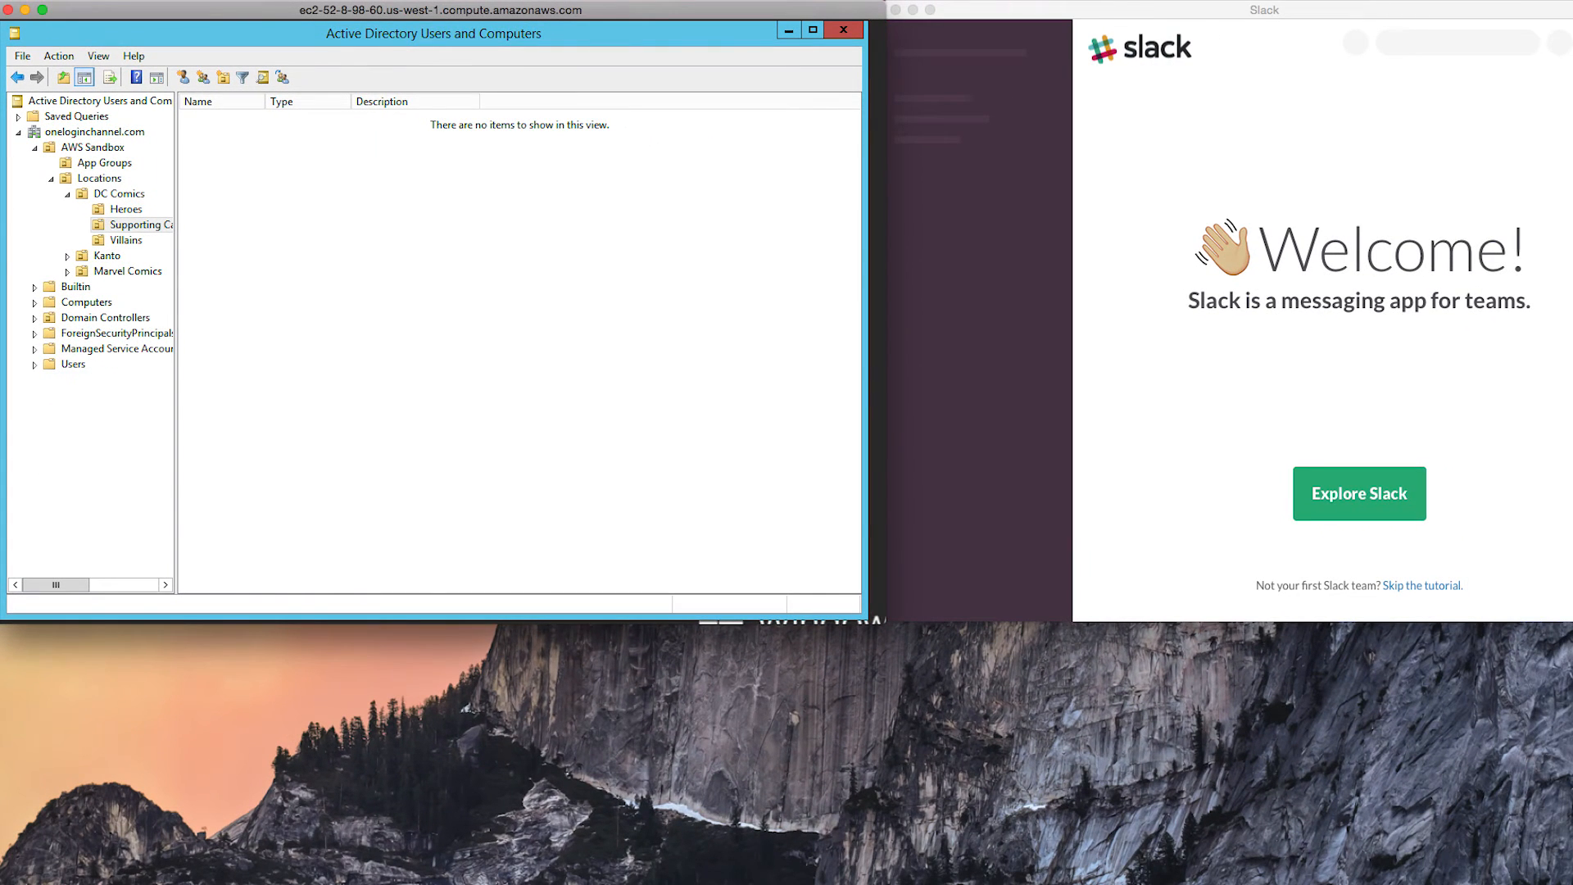
click(1358, 493)
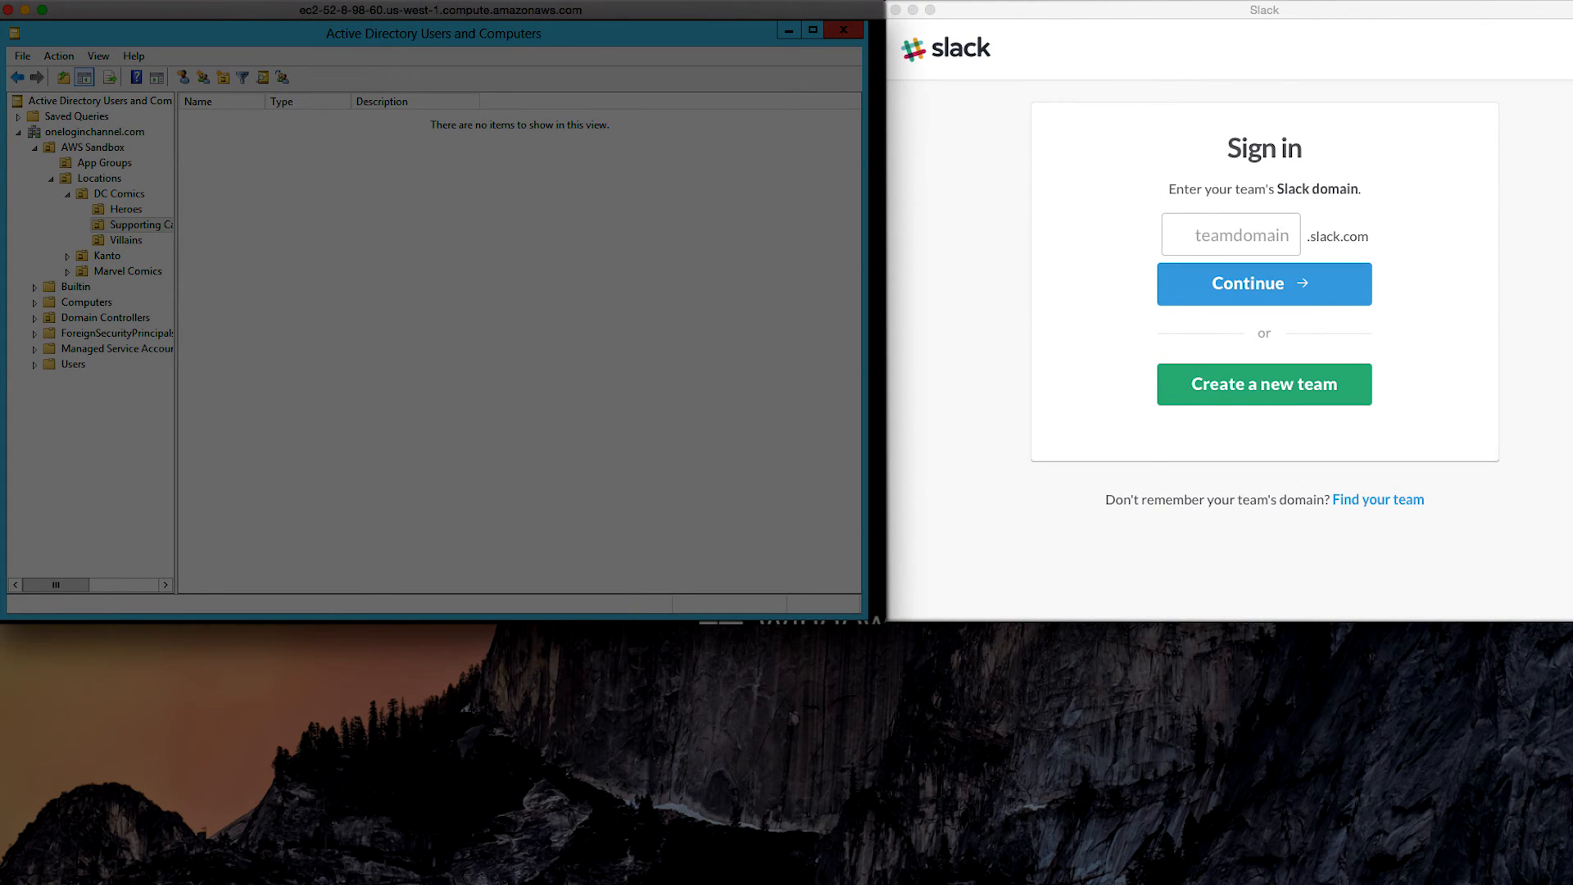